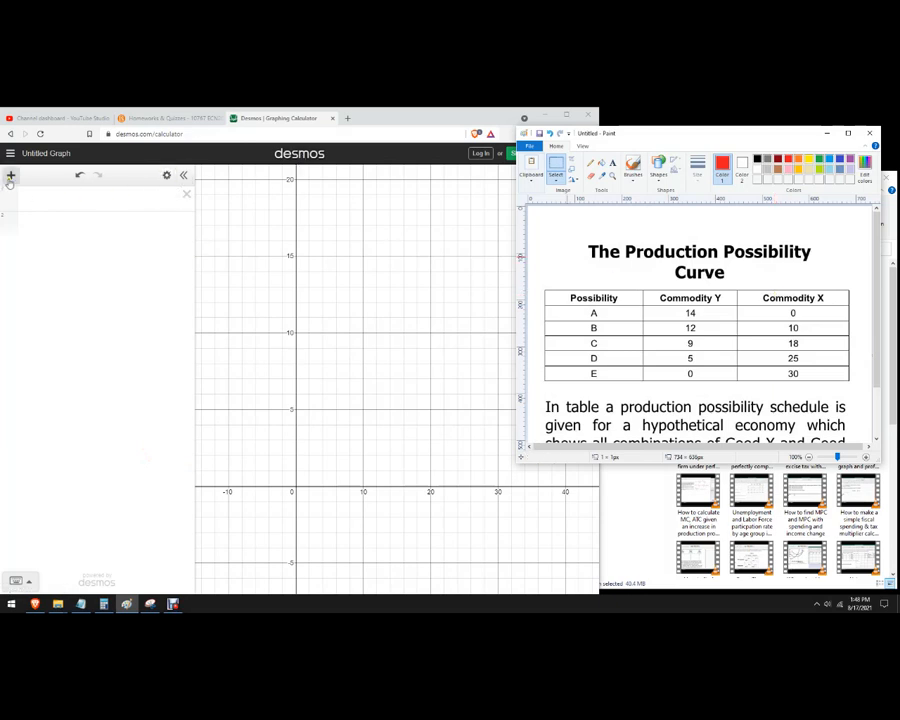
Step: Insert a new blank two-column x/y table into the expression list
left_click(12, 176)
type("0")
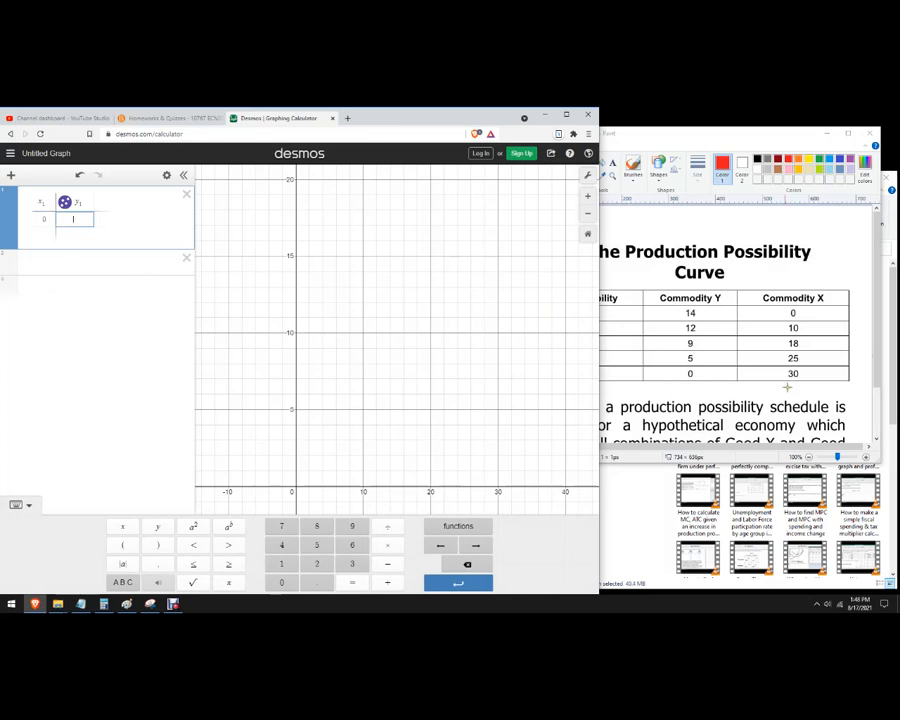
Step: Enter the schedule's Y values beginning 14, 12 so the five X/Y pairs plot as points
type("14")
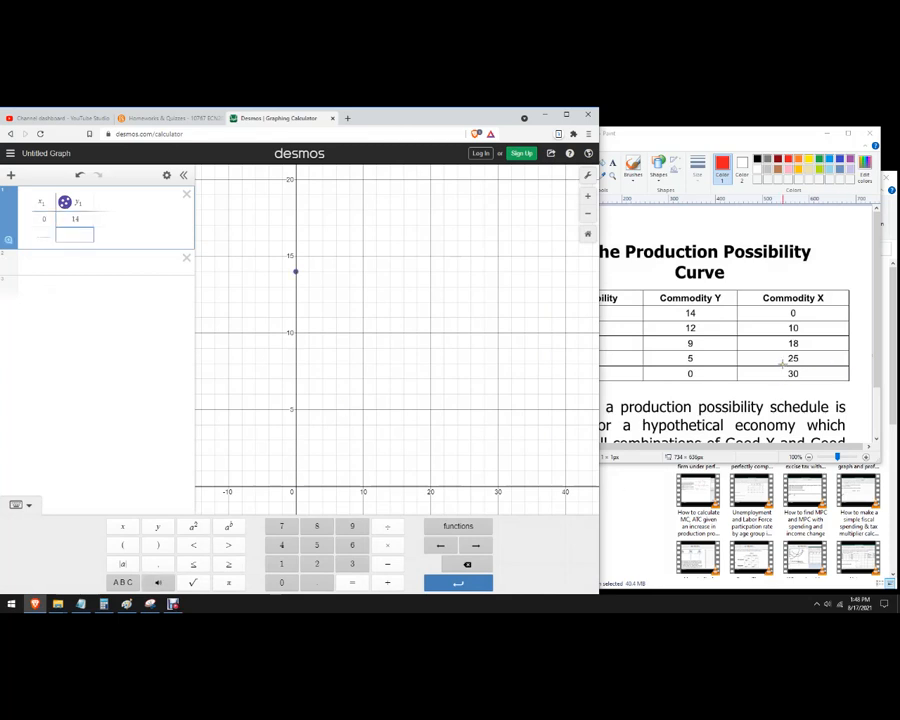
type("12")
left_click(42, 234)
type("10")
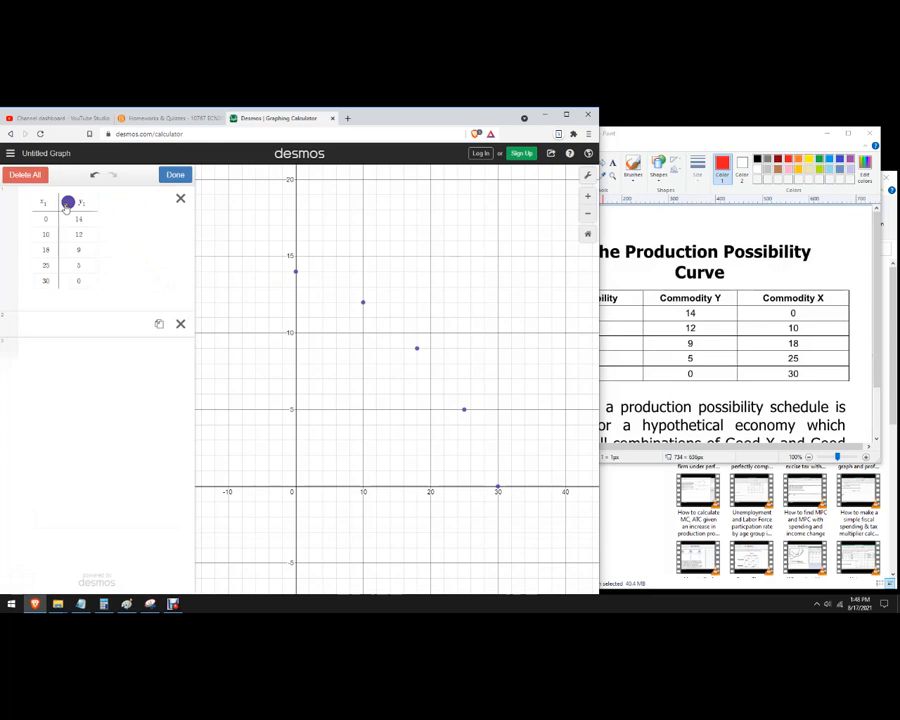
Step: Style the first table's points green and join them with lines into a connected curve
left_click(68, 202)
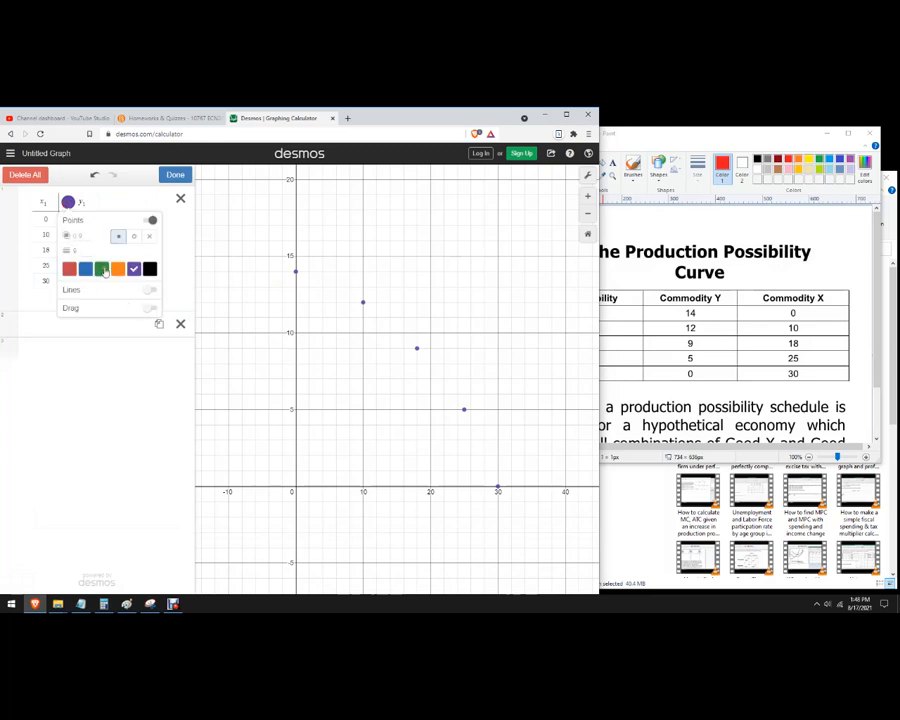
left_click(100, 268)
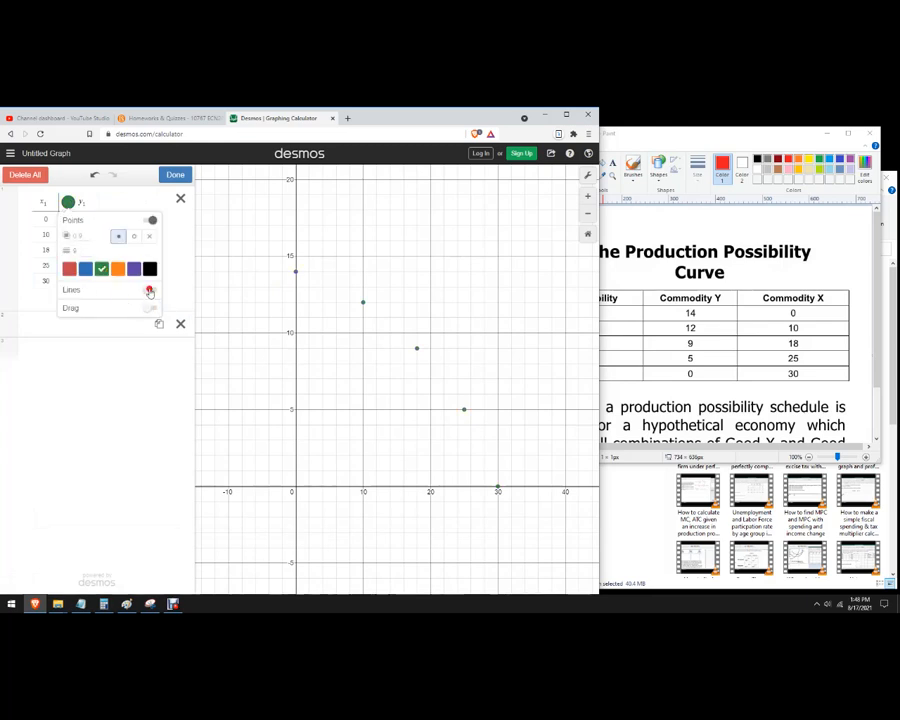
left_click(150, 304)
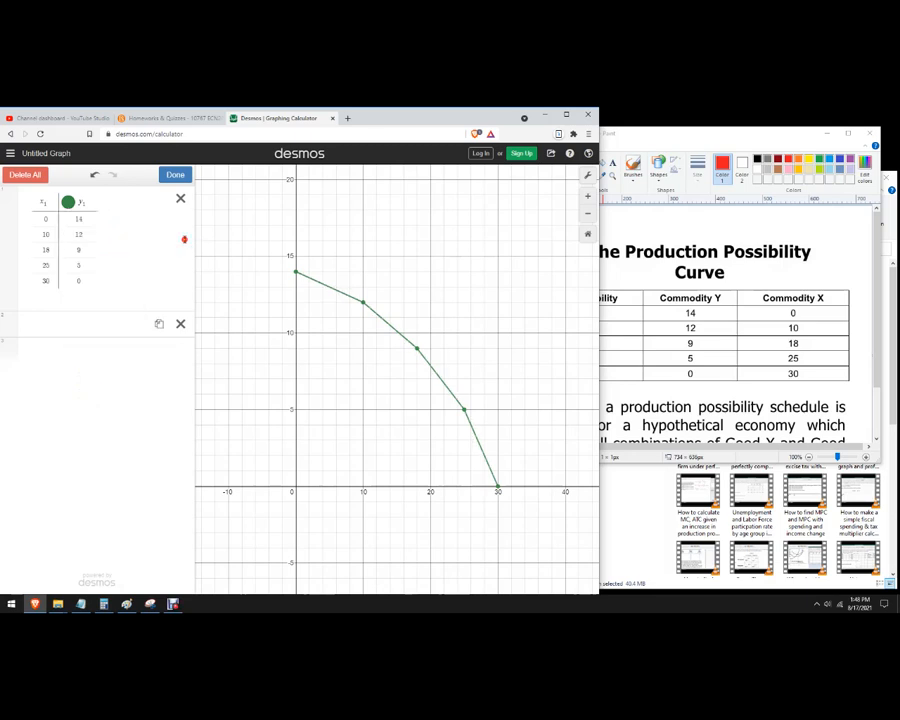
left_click(176, 174)
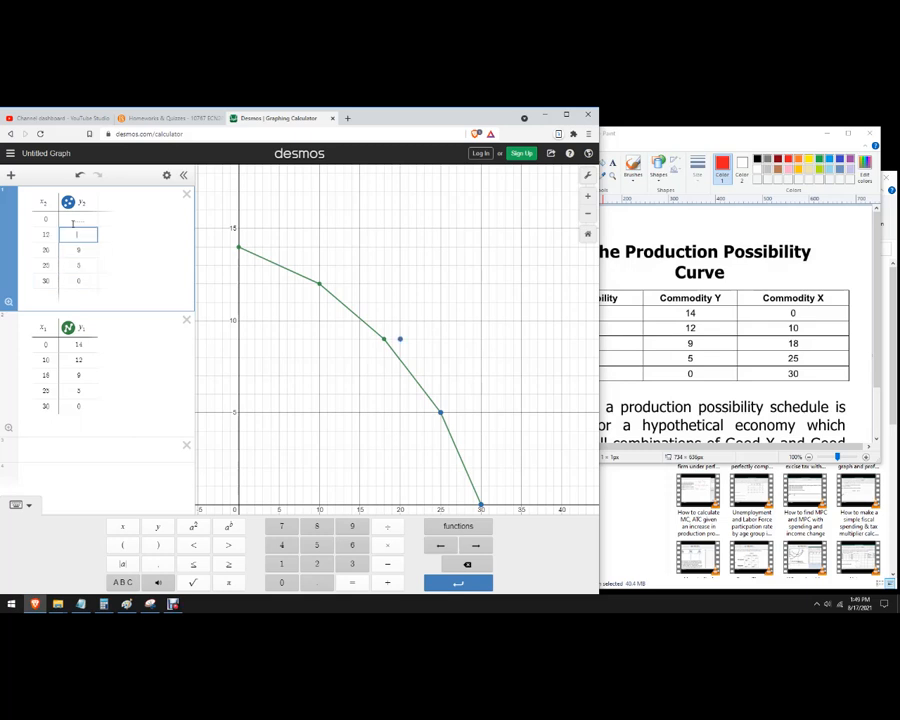
Step: Fill the second table's columns with its X and Y values, starting with 14, plotted as blue points
type("14")
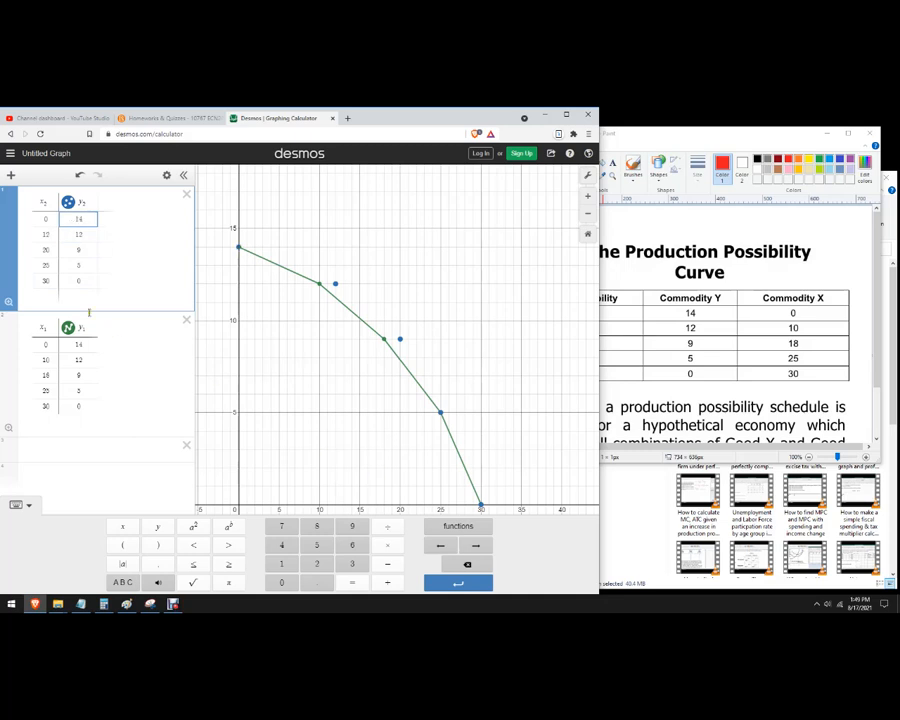
left_click(44, 264)
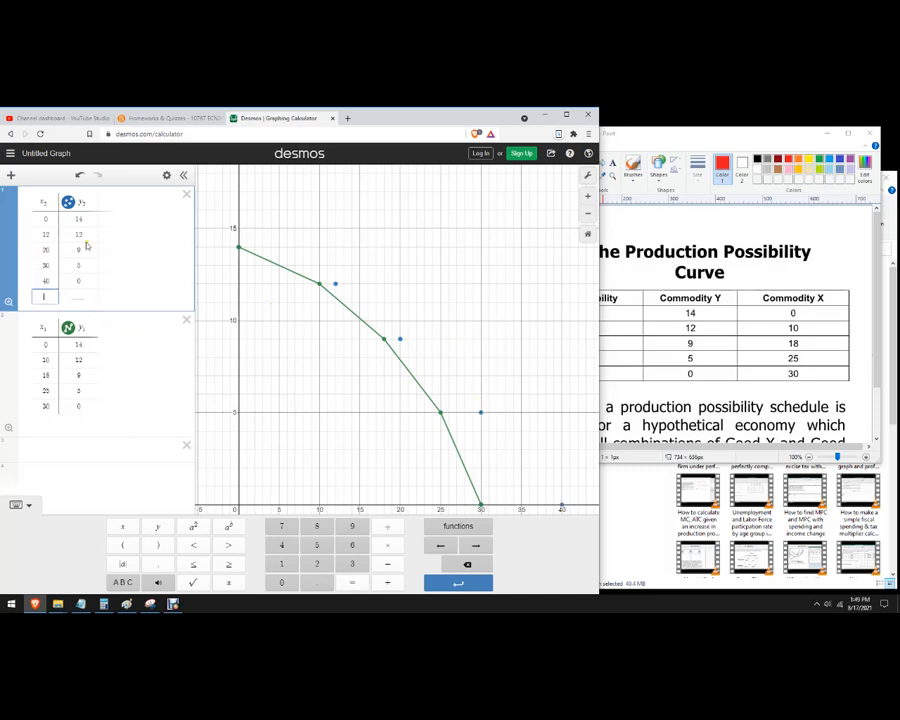
left_click(166, 176)
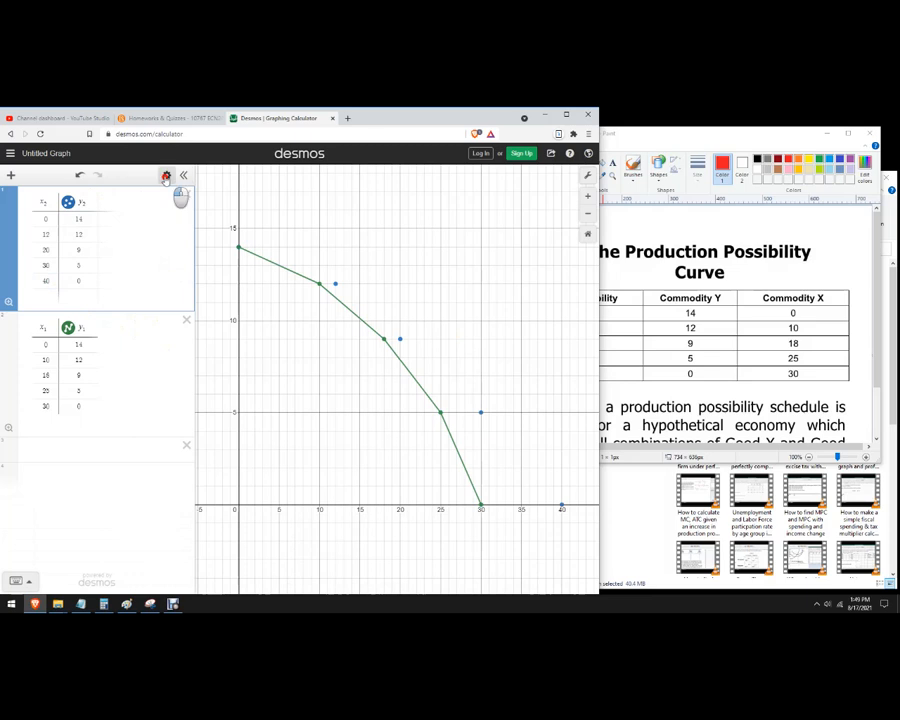
Step: Join the second table's blue points with lines to form a second connected curve
left_click(166, 176)
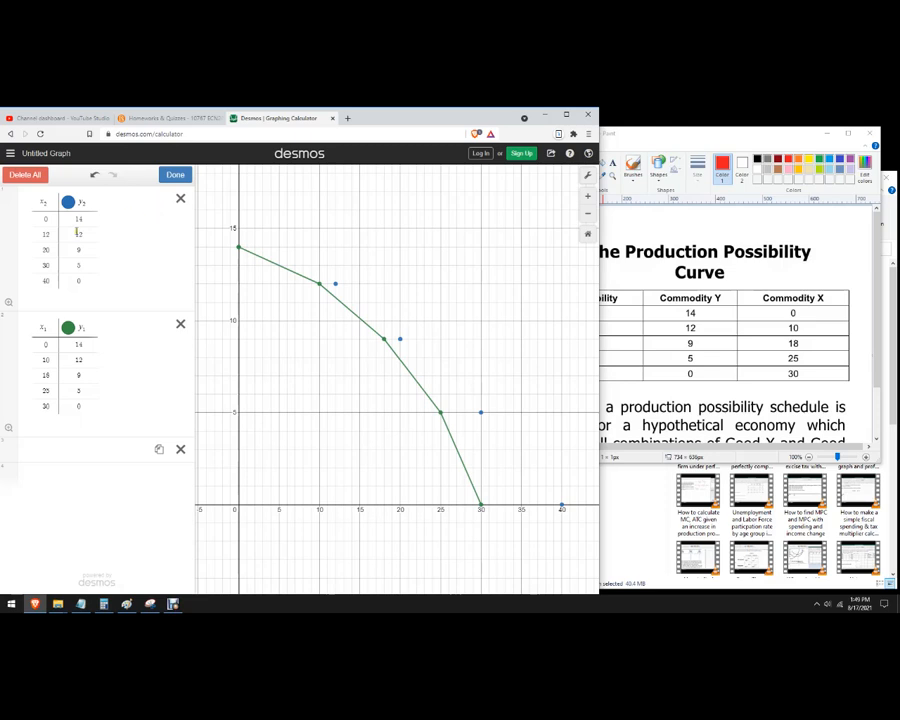
left_click(68, 200)
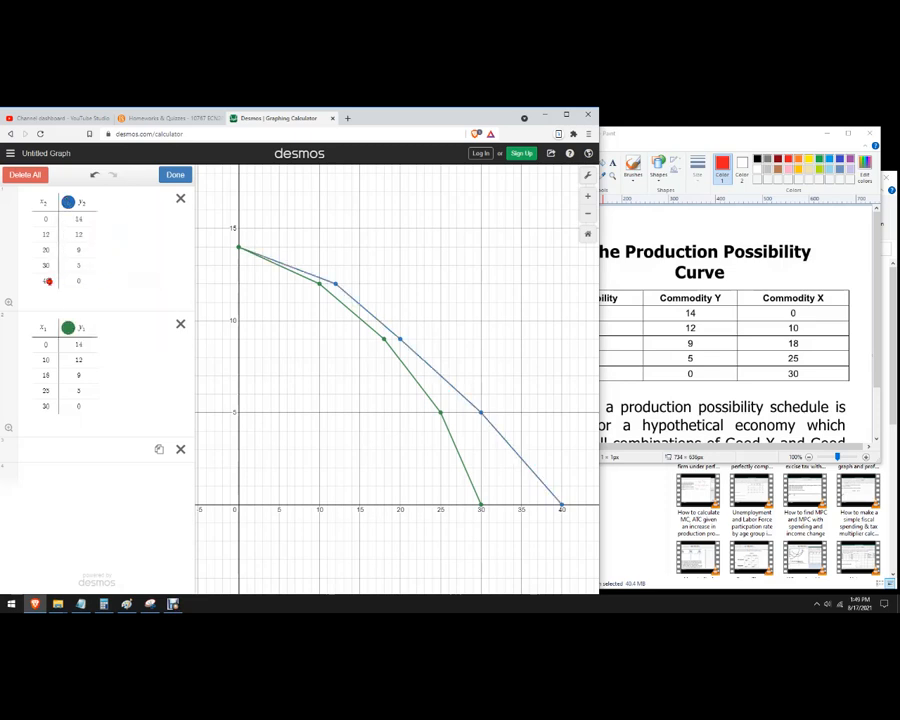
left_click(46, 280)
type("33")
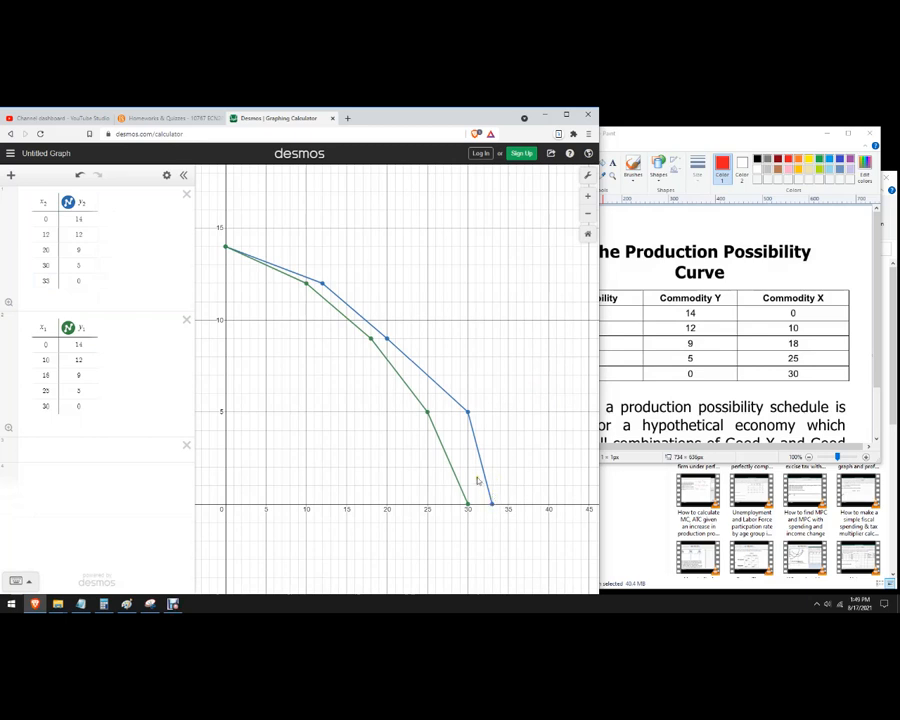
mouse_move(442, 458)
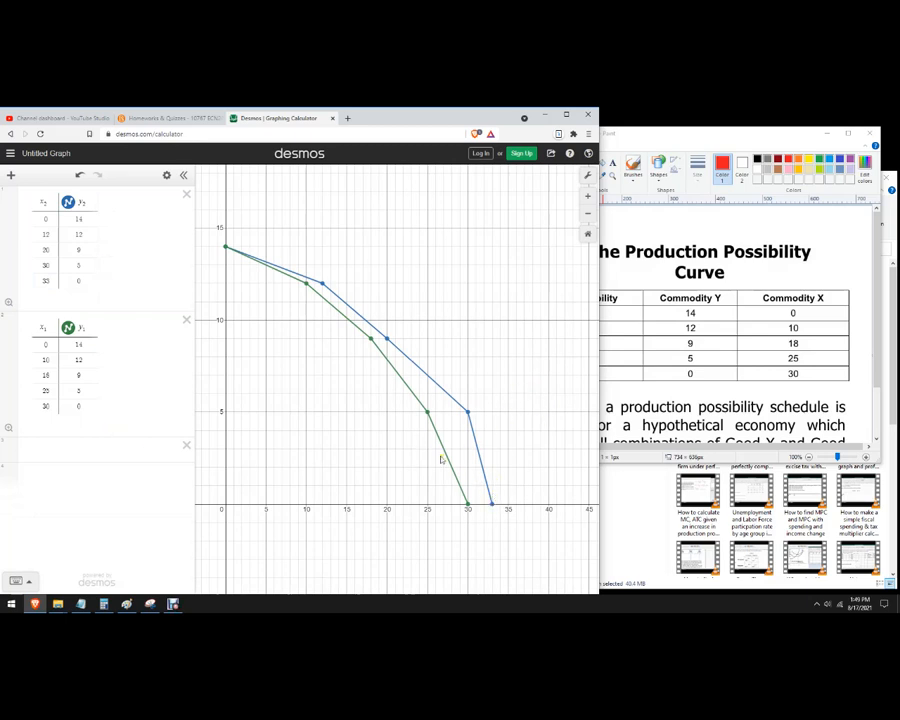